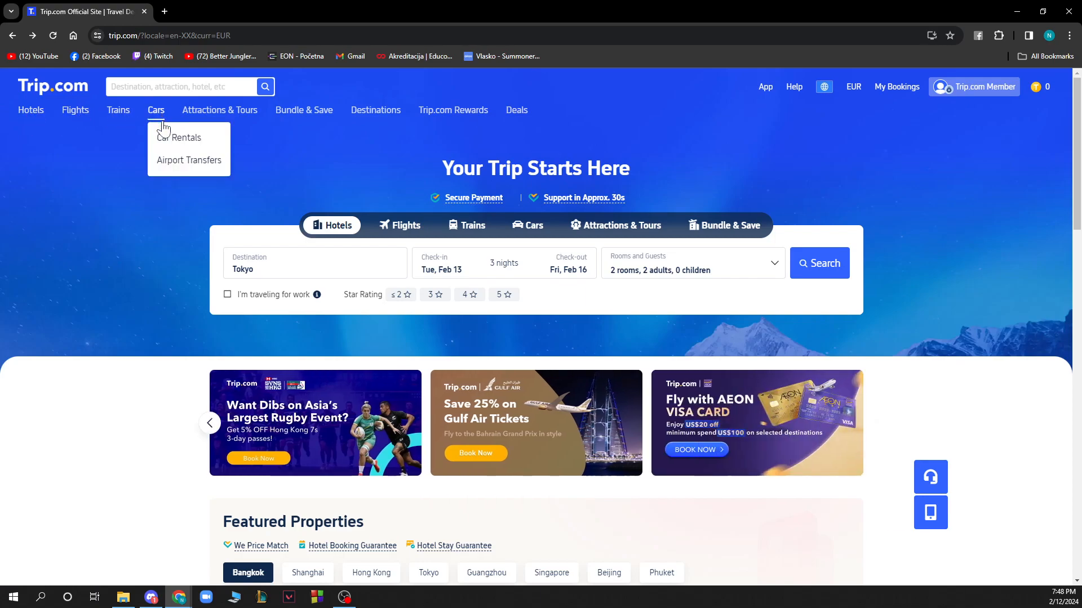
mouse_move(188, 160)
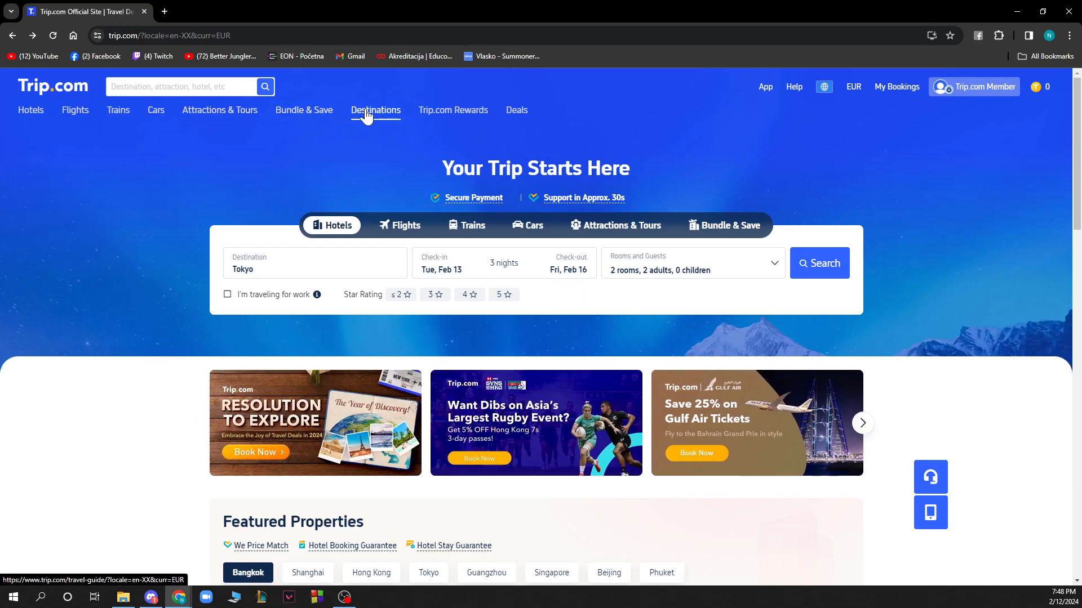
mouse_move(500, 123)
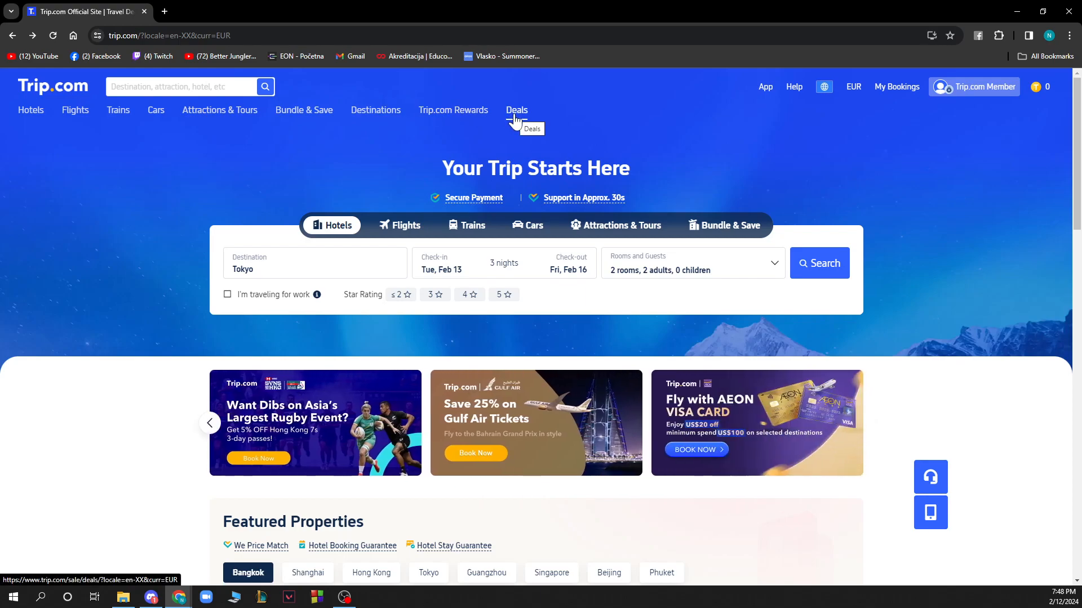
mouse_move(572, 7)
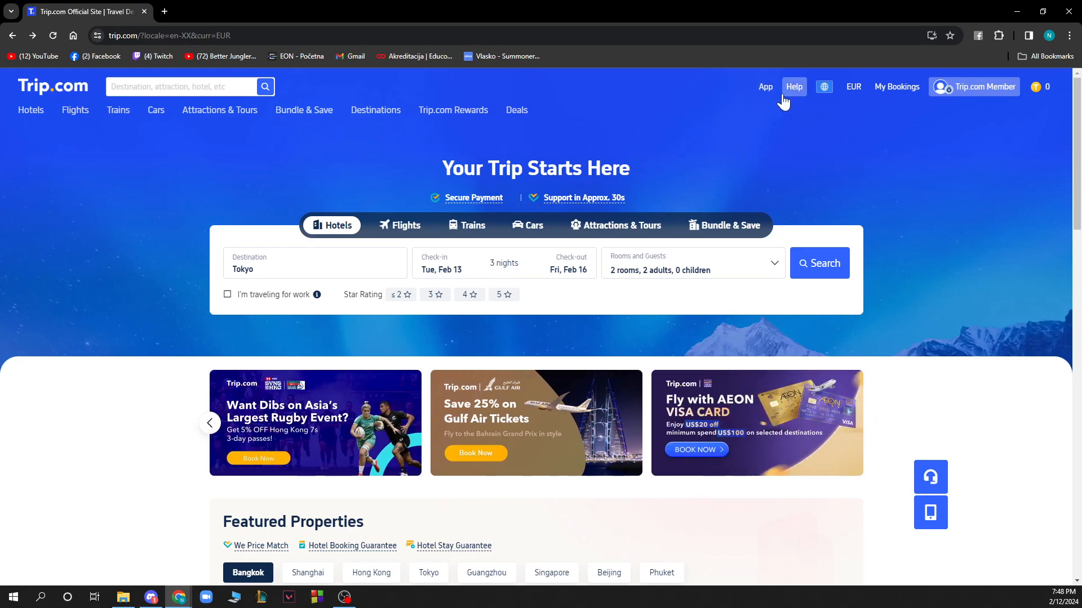
mouse_move(566, 7)
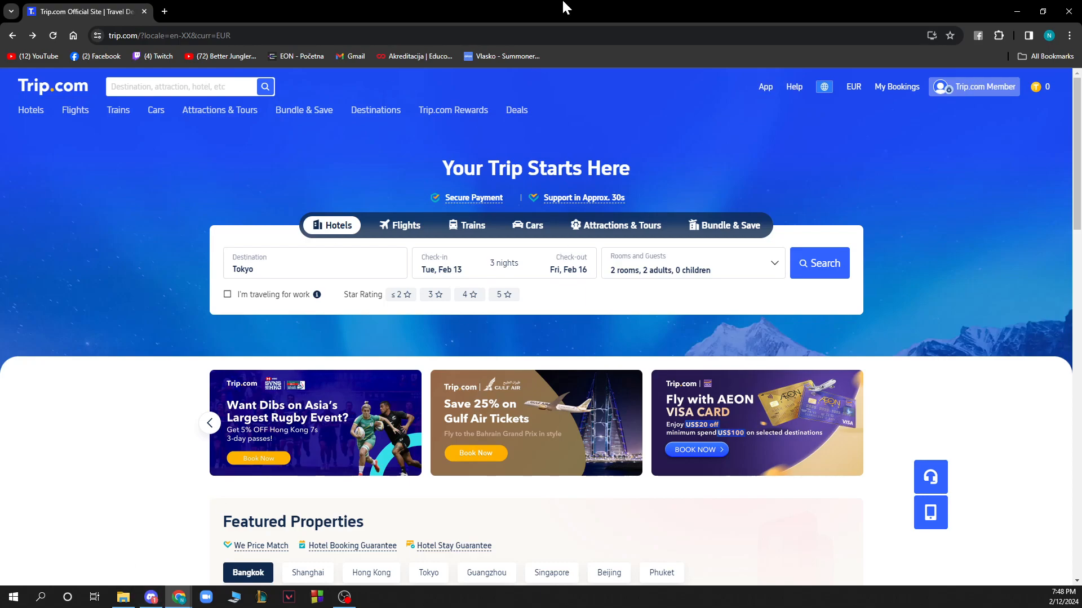
mouse_move(793, 87)
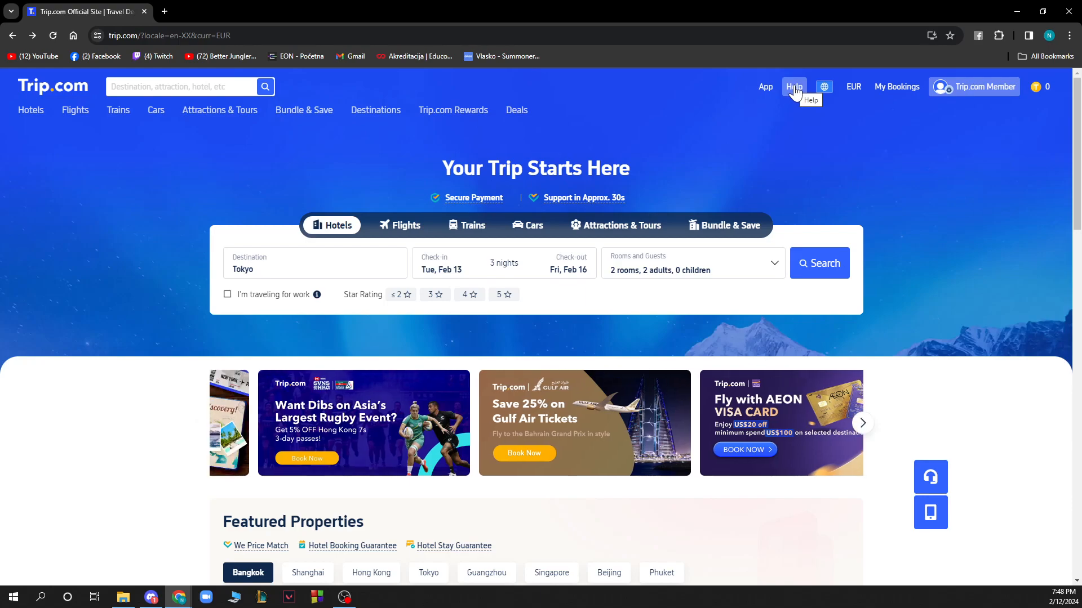
Step: Dismiss the language and currency menus, then open Flights with Hong Kong–Singapore, Feb 14–17 prefilled
left_click(823, 87)
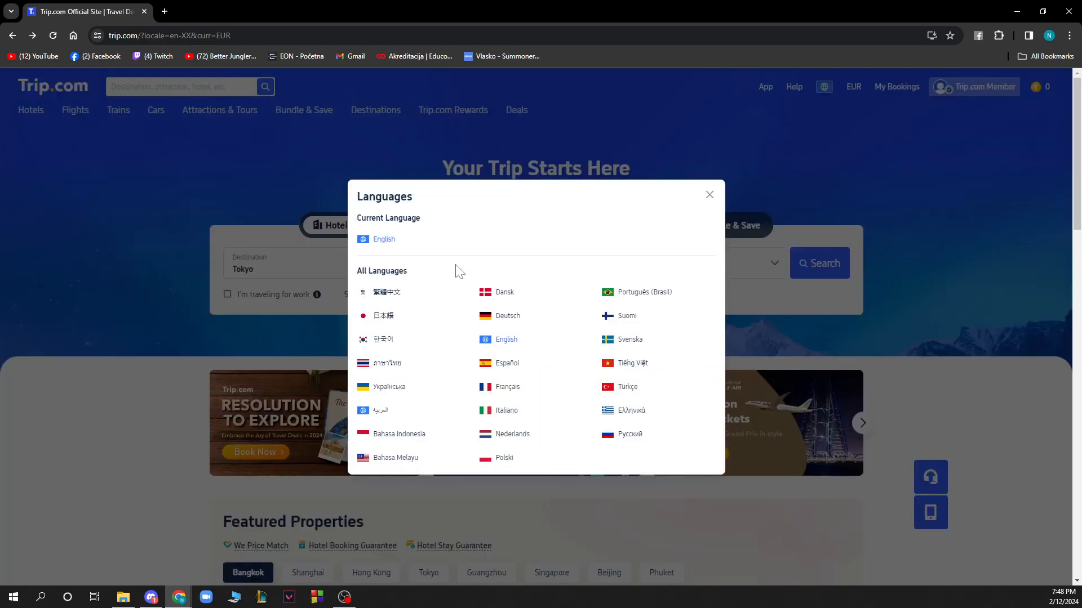
mouse_move(506, 363)
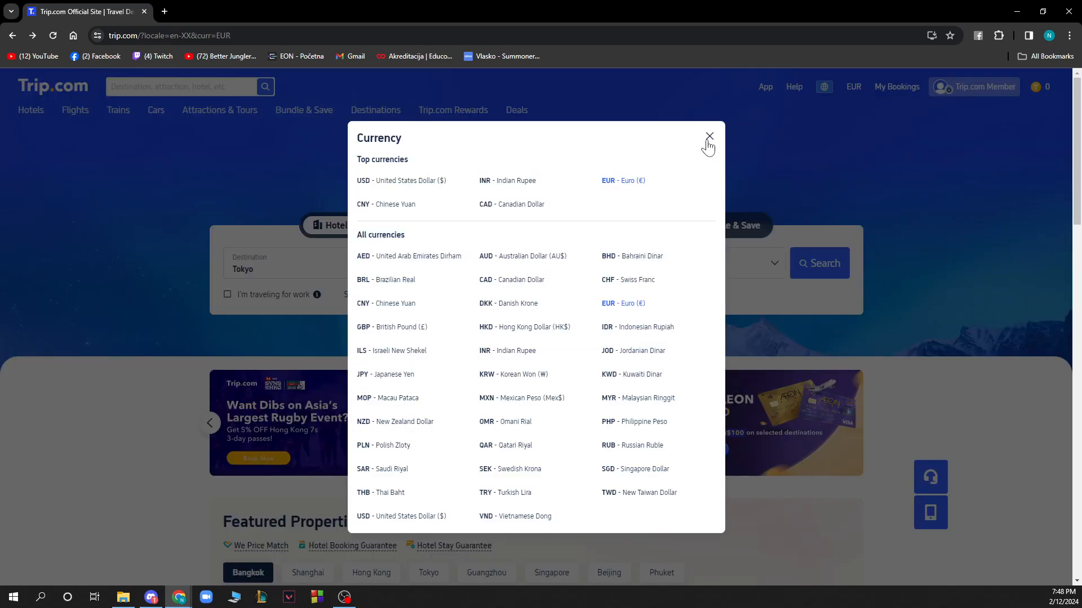
left_click(709, 135)
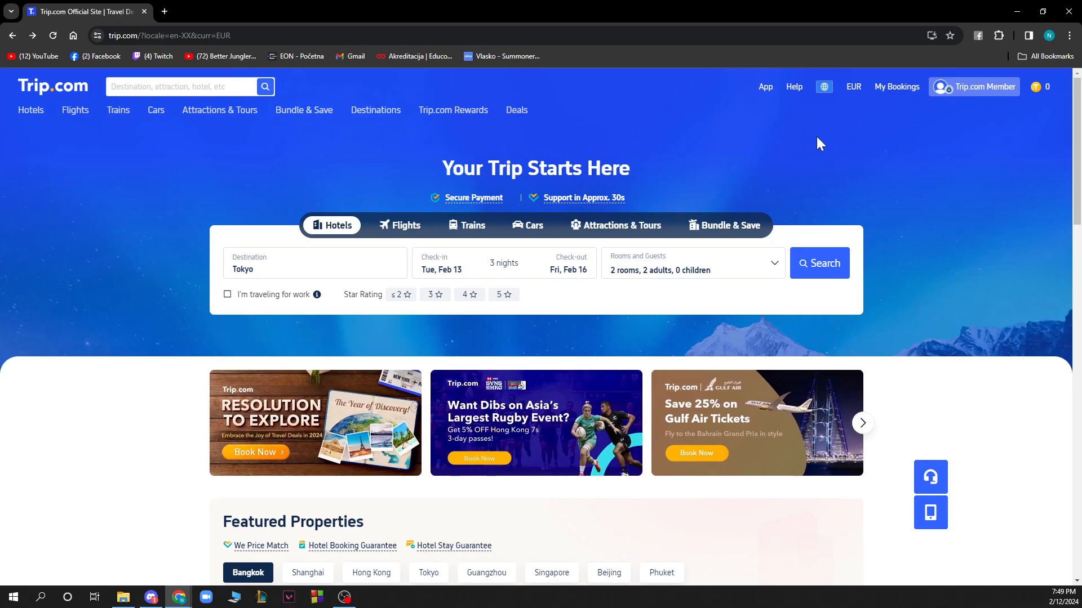
left_click(981, 86)
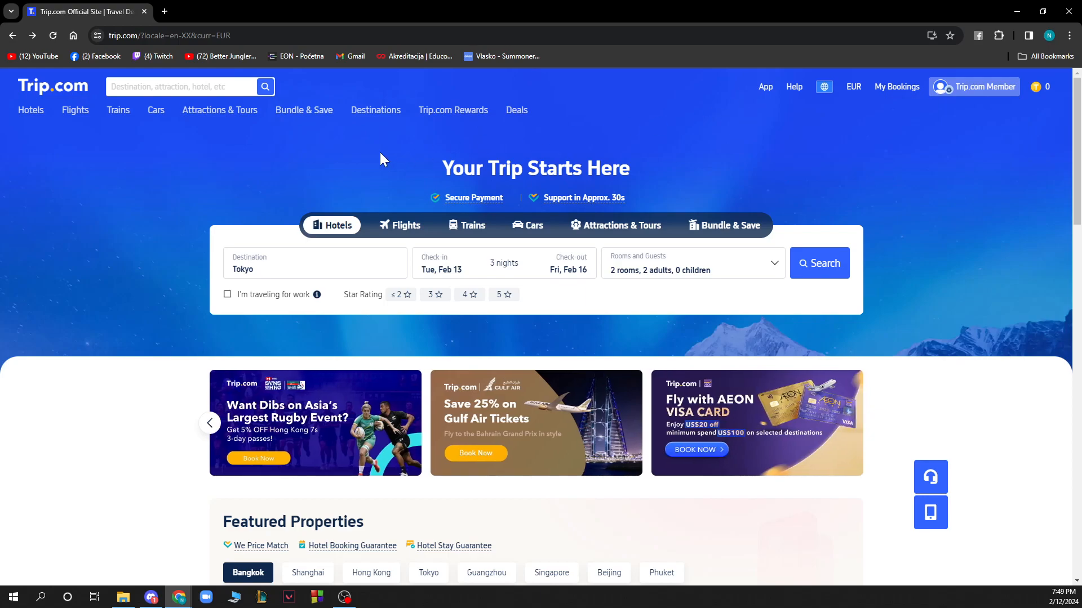
left_click(219, 109)
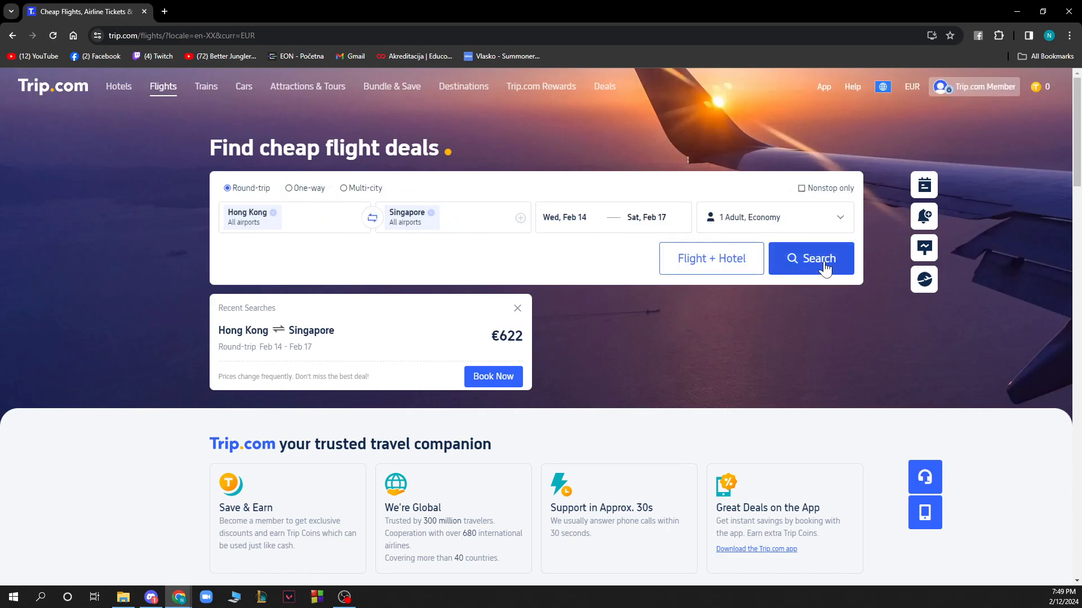
Step: Run the Hong Kong–Singapore search, Feb 14–17, showing fares from €622 and the €984 nonstop
left_click(812, 258)
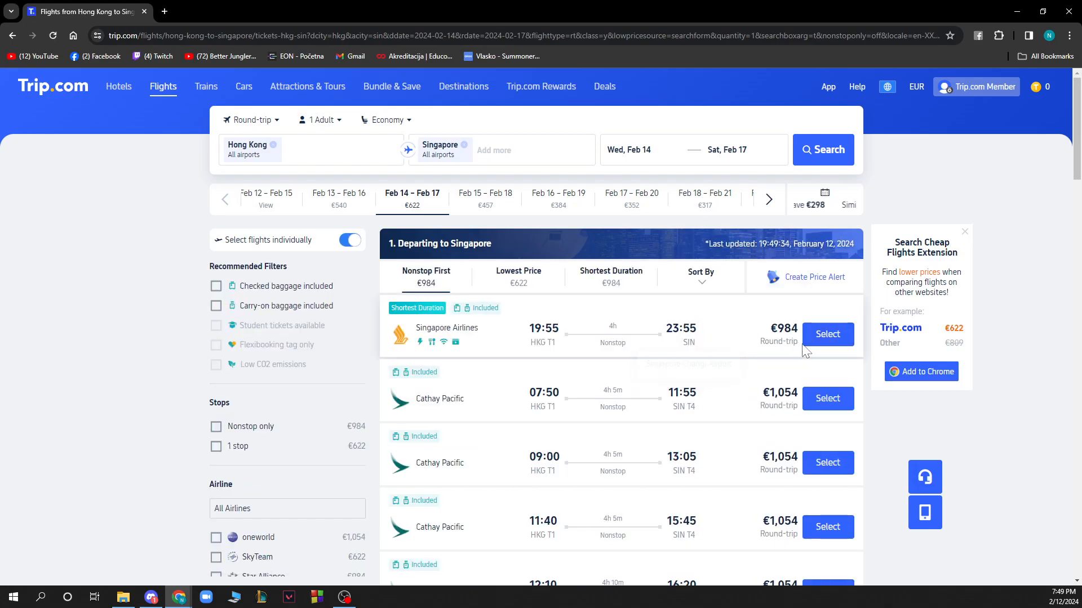
mouse_move(827, 335)
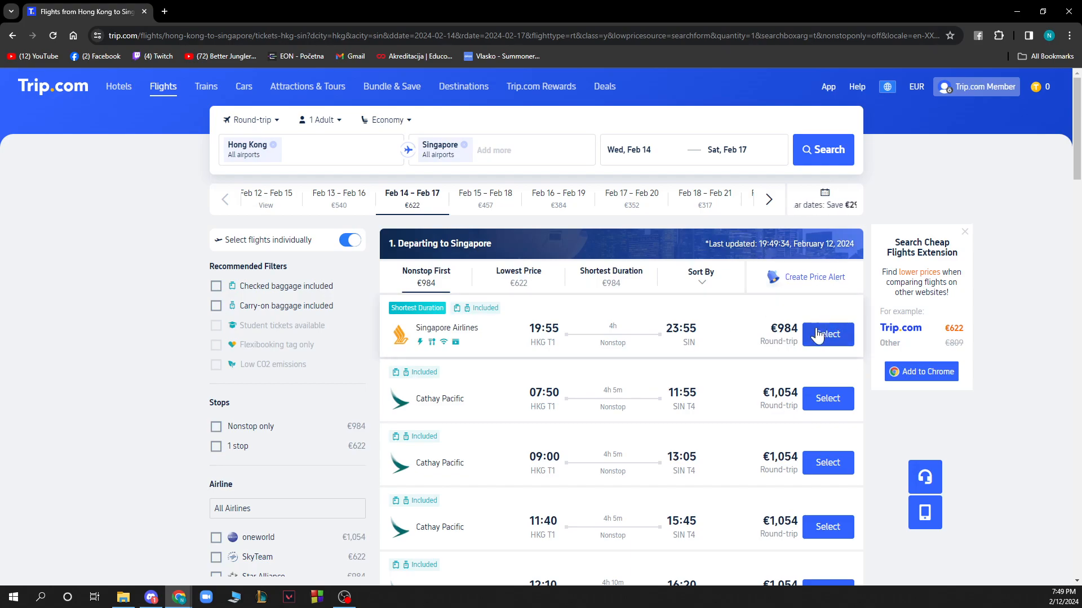
Step: Select the 19:55 Singapore Airlines outbound, scroll the return flights, then go back a page
left_click(827, 335)
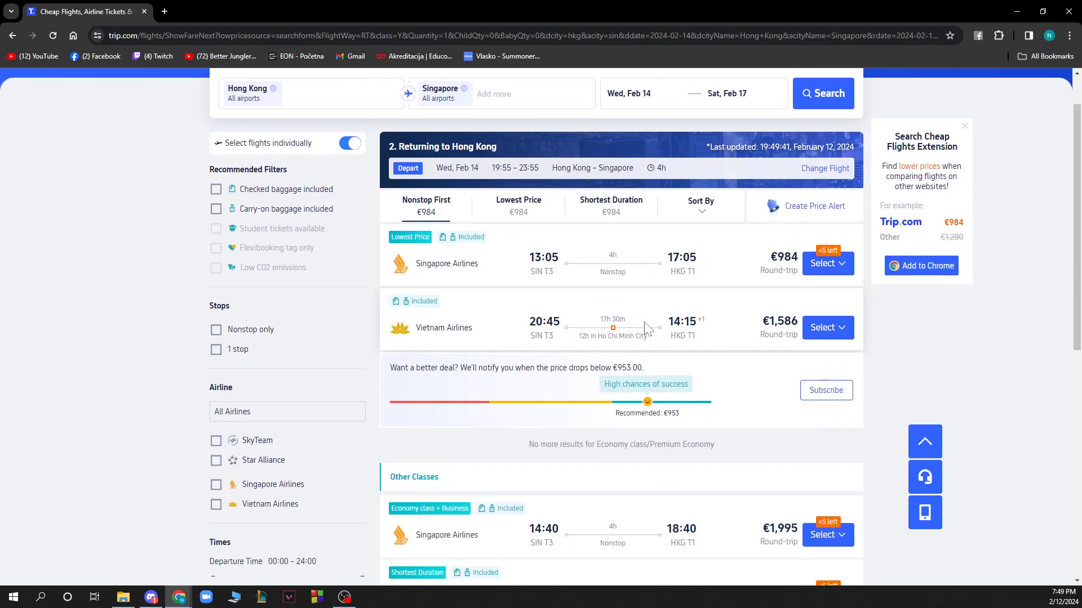
scroll("down", 3)
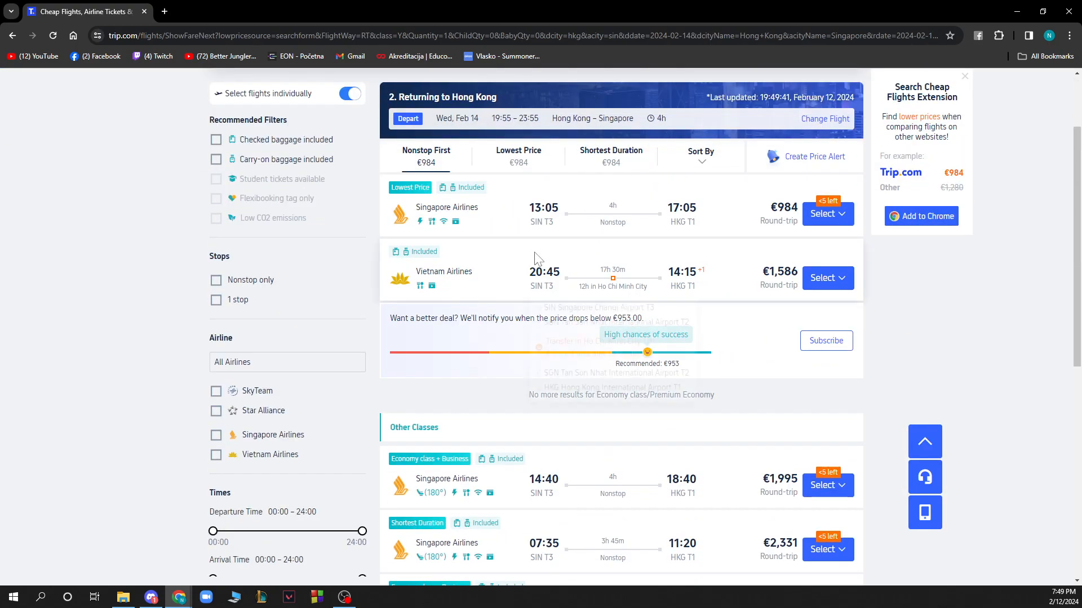
left_click(12, 35)
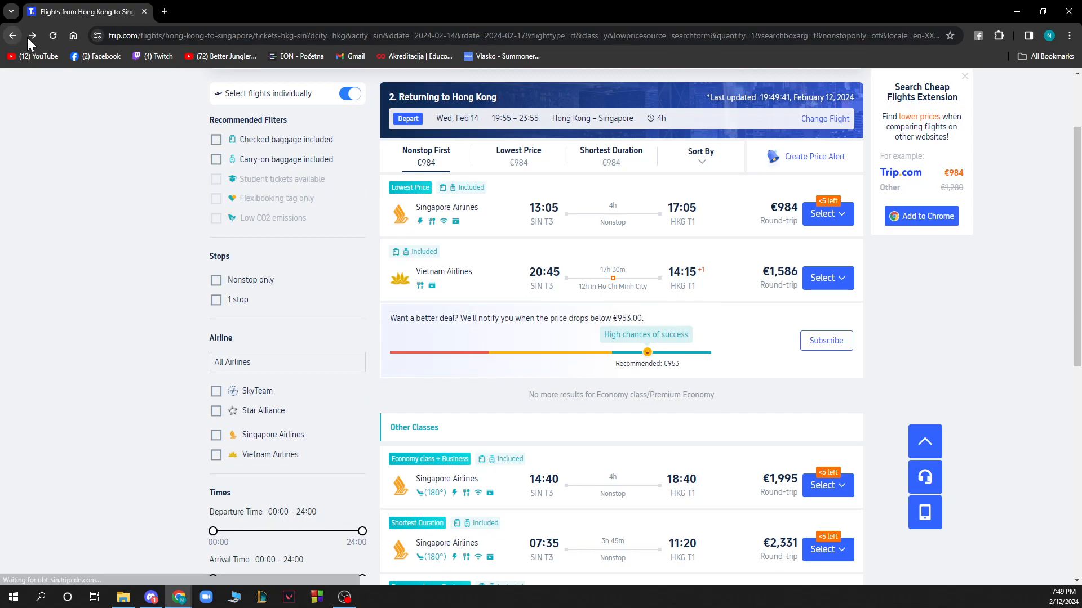